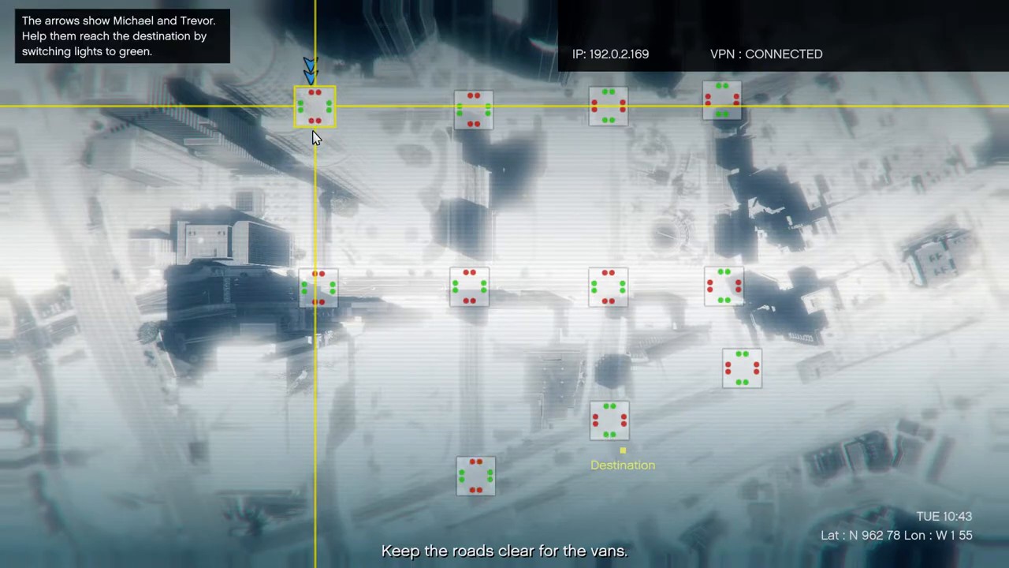
Step: Swap the top-left junction's lights three times until north–south traffic is green
click(314, 106)
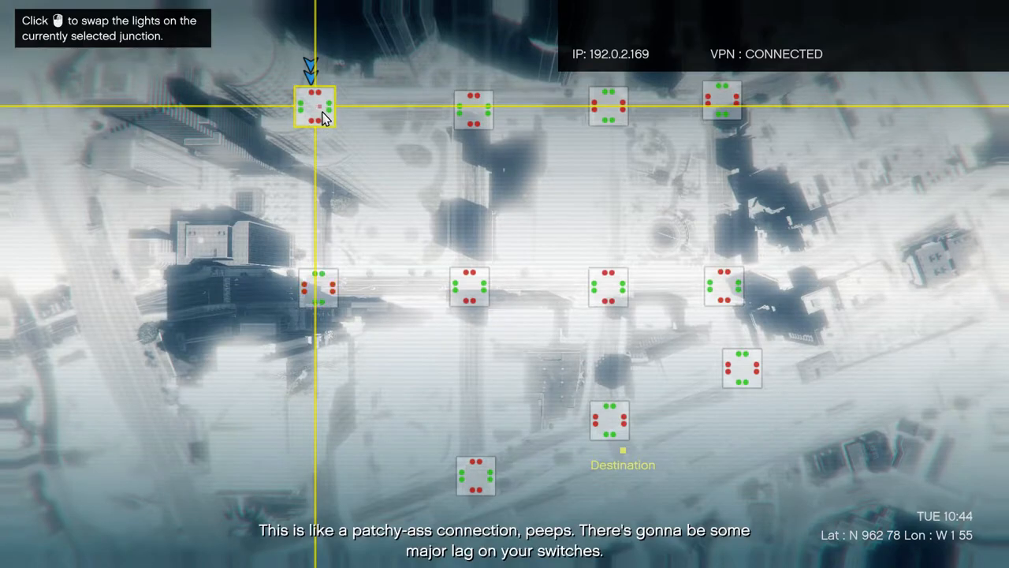
click(314, 108)
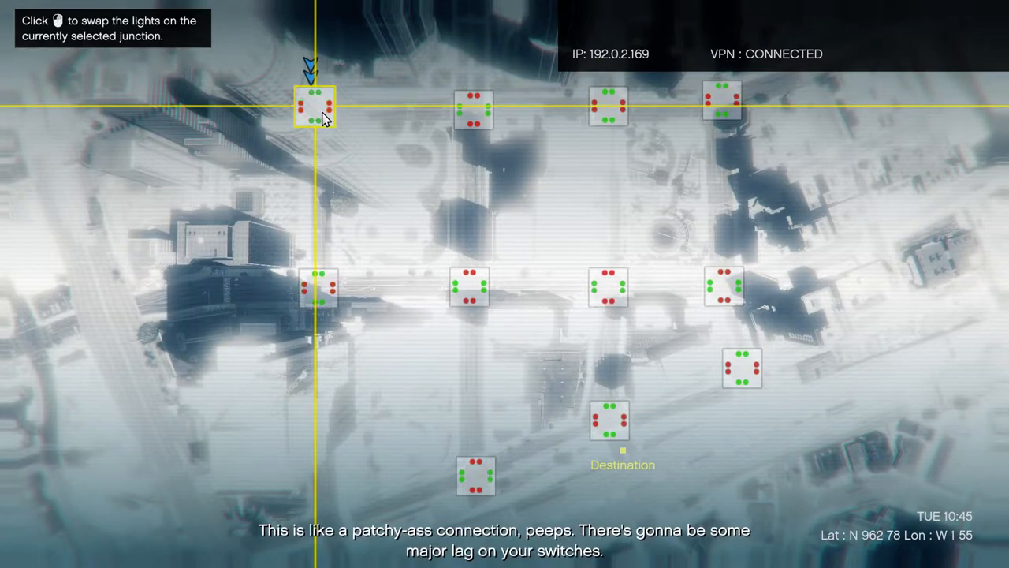
click(313, 106)
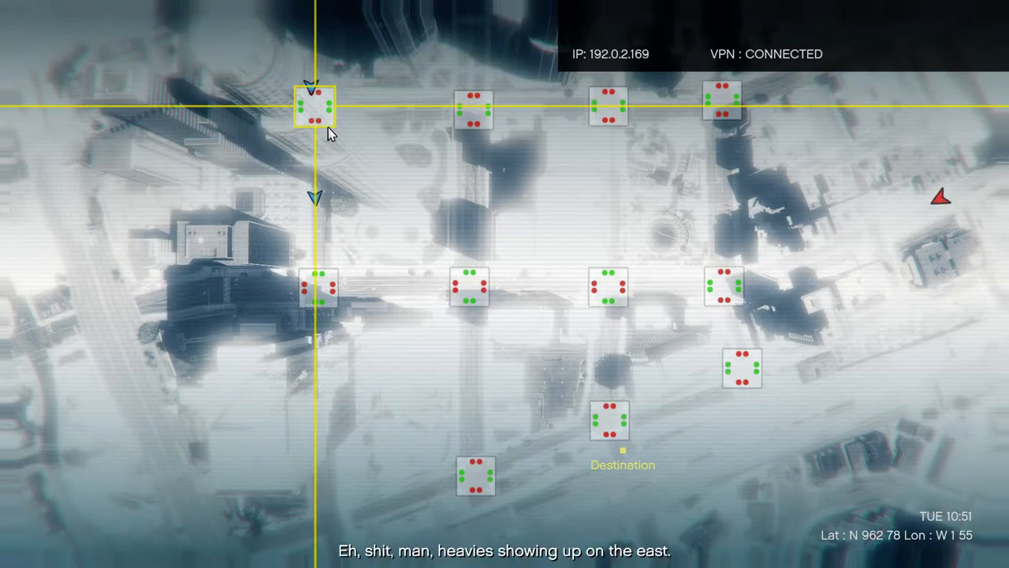
mouse_move(825, 310)
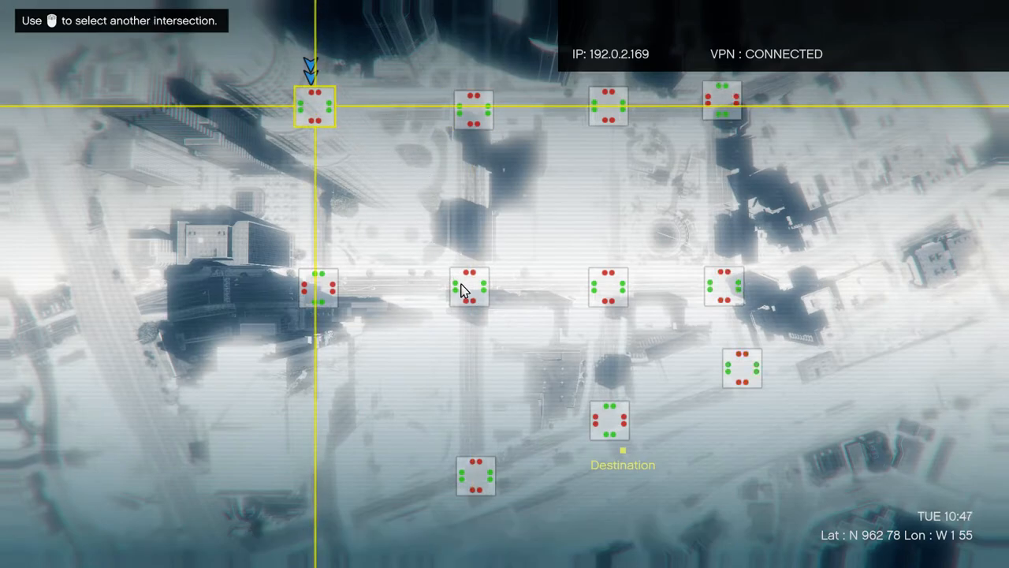
Step: Swap the second middle-row junction's lights toward north–south green
click(610, 420)
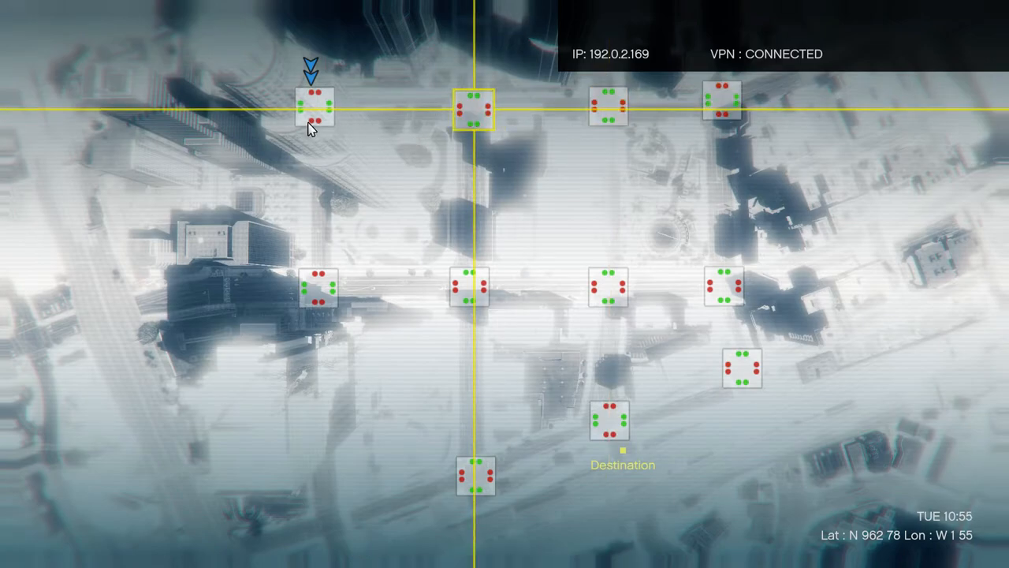
mouse_move(325, 169)
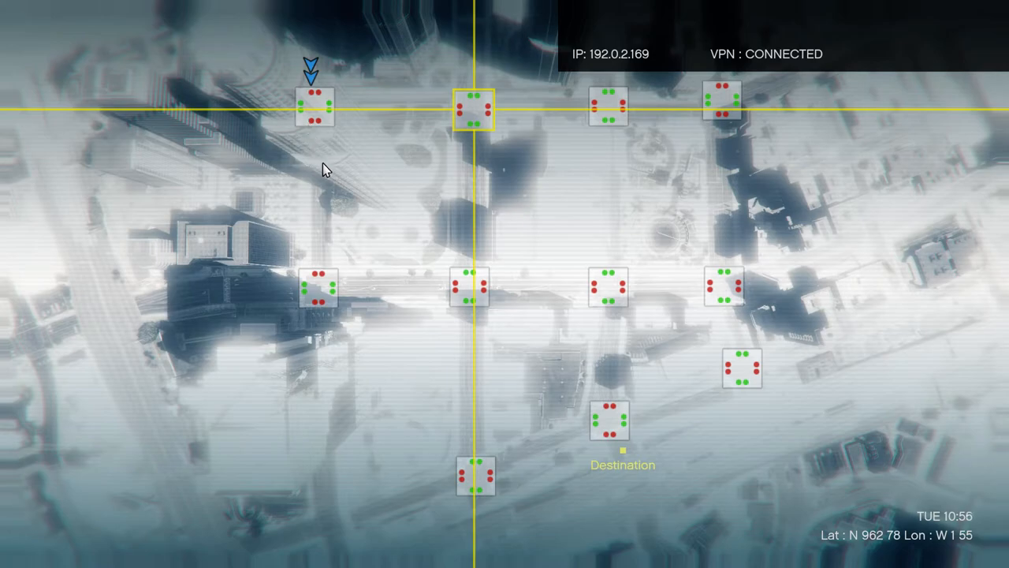